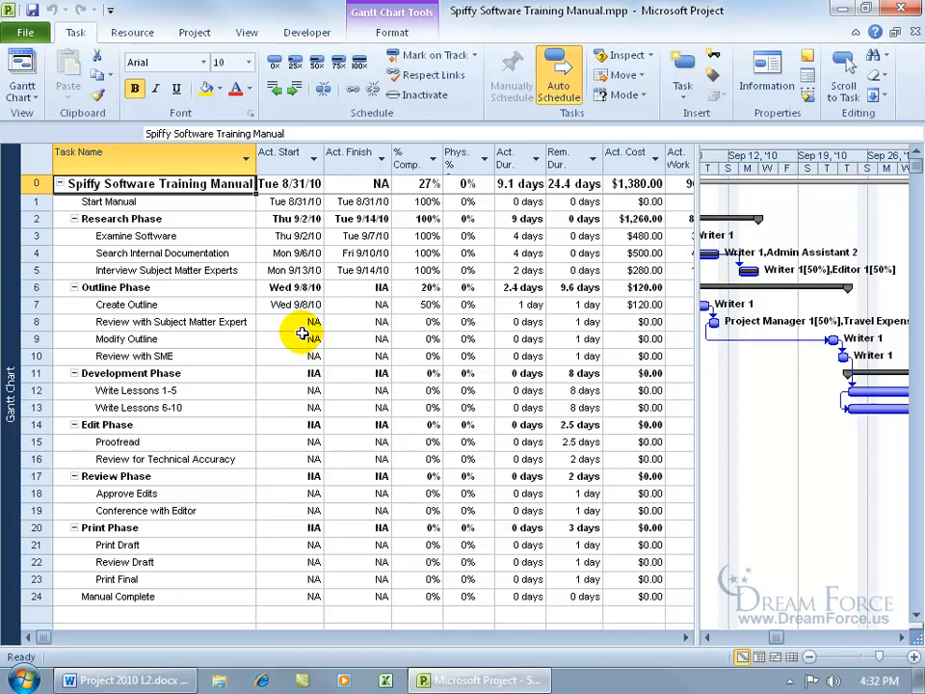
pyautogui.moveTo(205, 305)
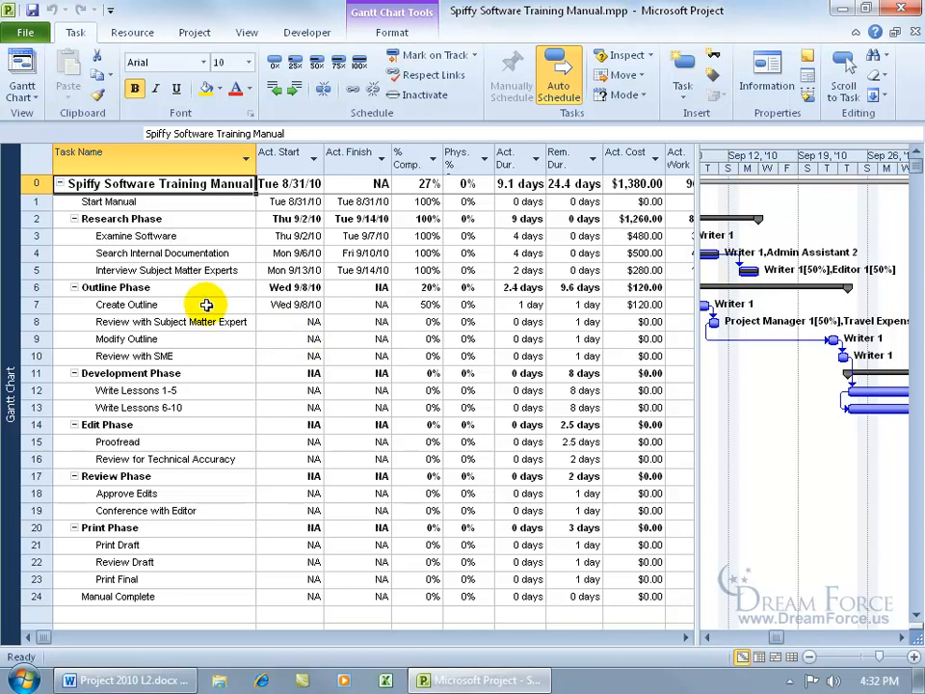
# Apply the Variance table to the task sheet, showing baseline dates and start/finish variances
pyautogui.rightClick(29, 158)
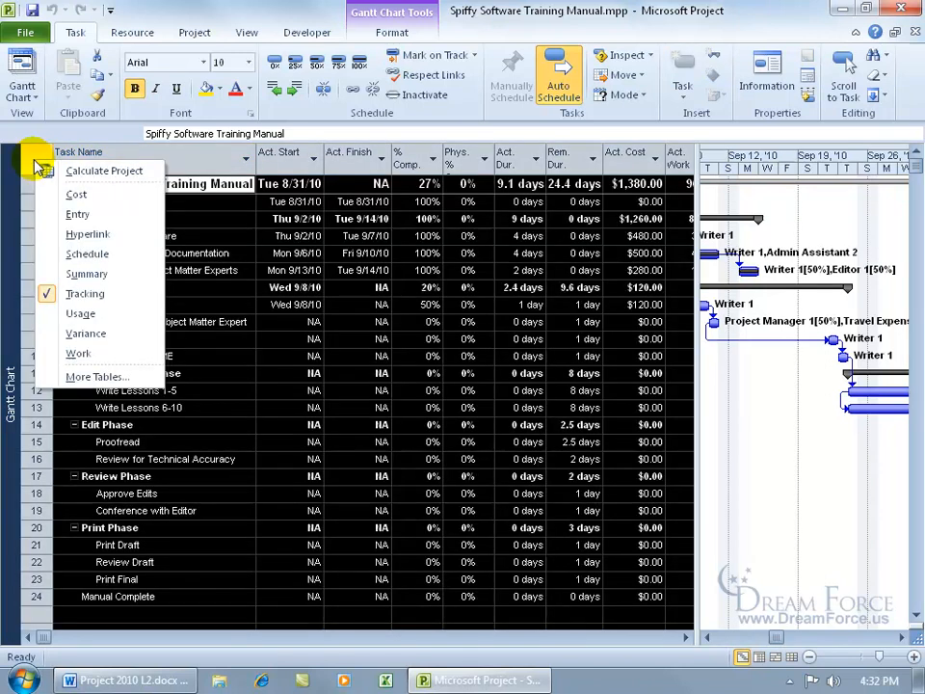
pyautogui.click(85, 334)
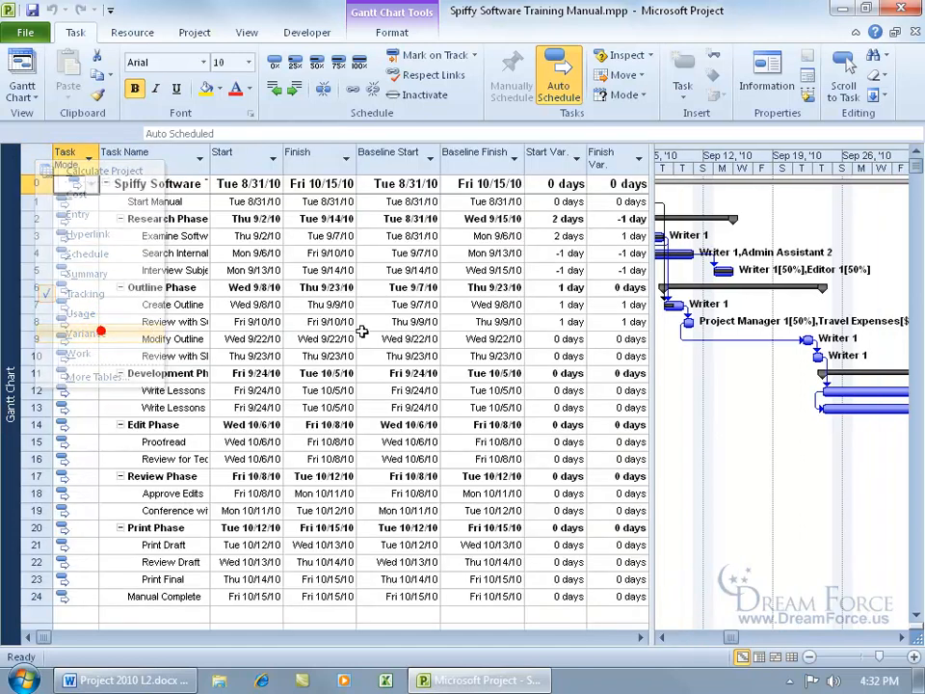
pyautogui.click(150, 235)
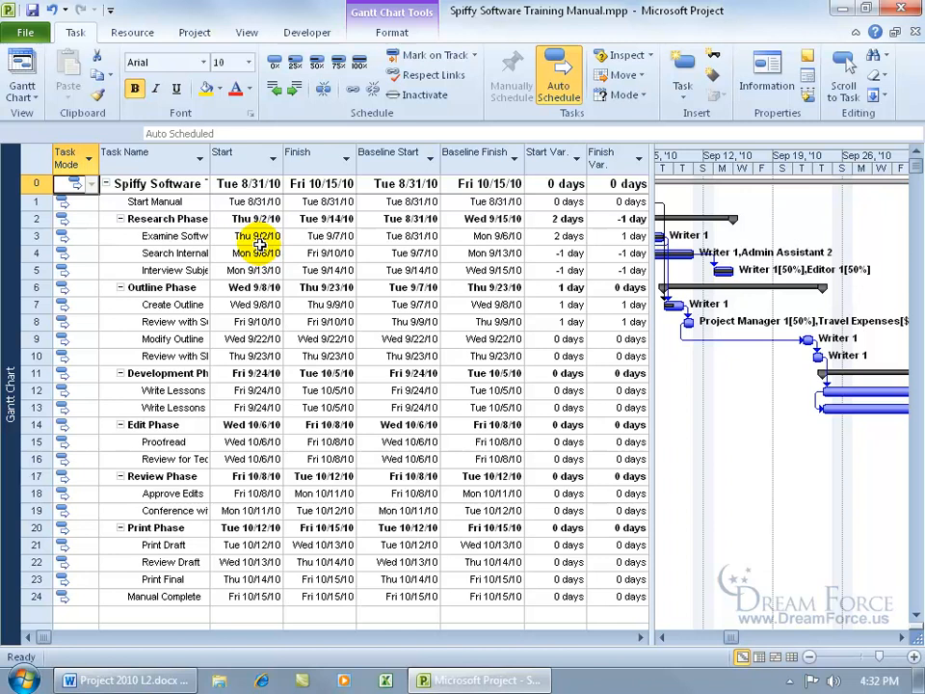
pyautogui.moveTo(279, 256)
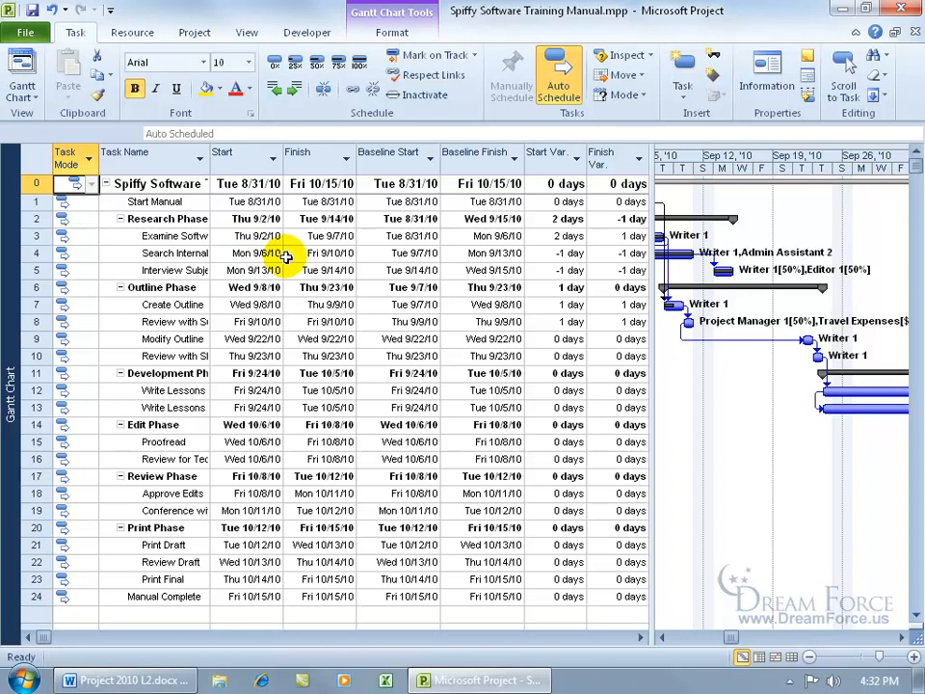
# Change the schedule from its current view to the Tracking Gantt view via More Views
pyautogui.click(11, 312)
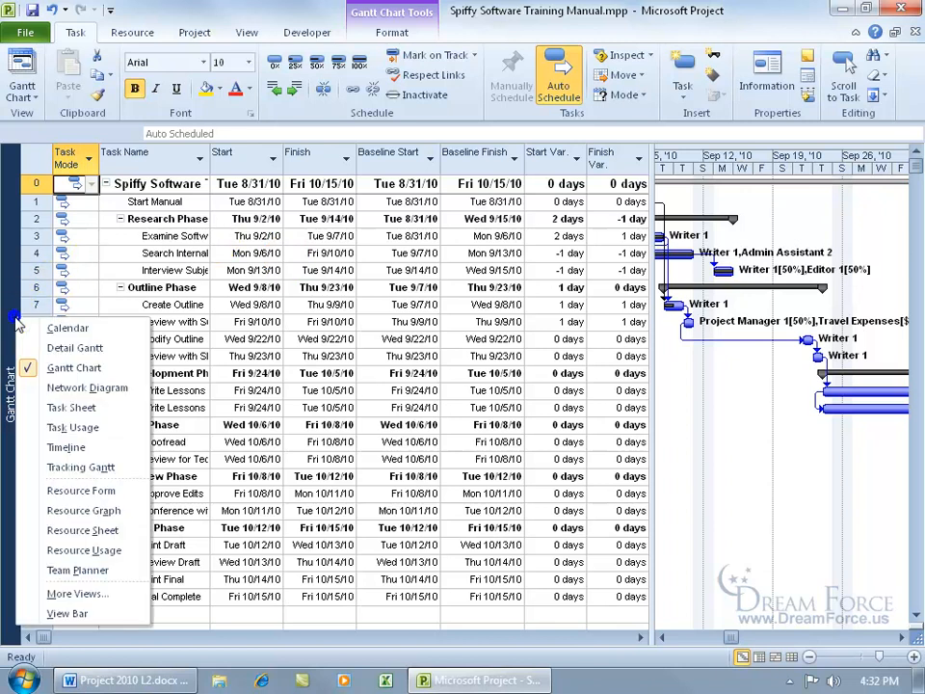
pyautogui.moveTo(81, 464)
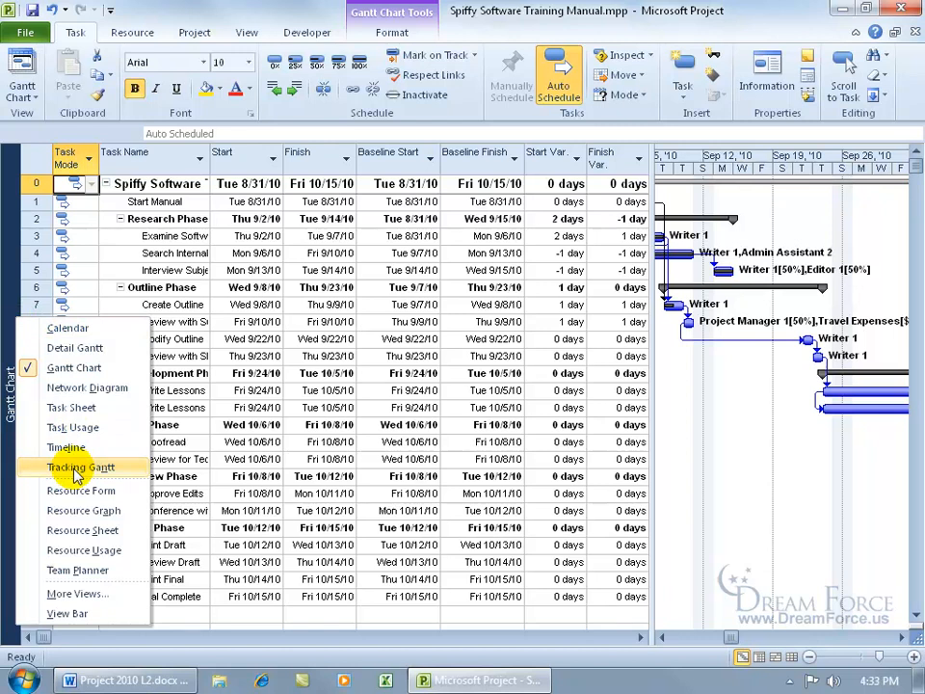
pyautogui.moveTo(110, 477)
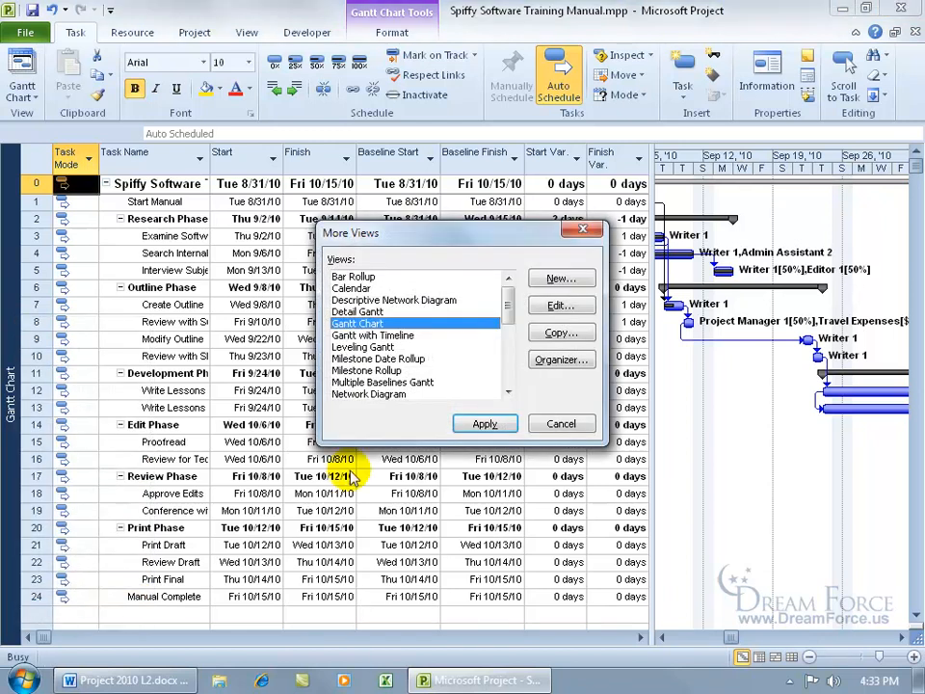
pyautogui.scroll(-3)
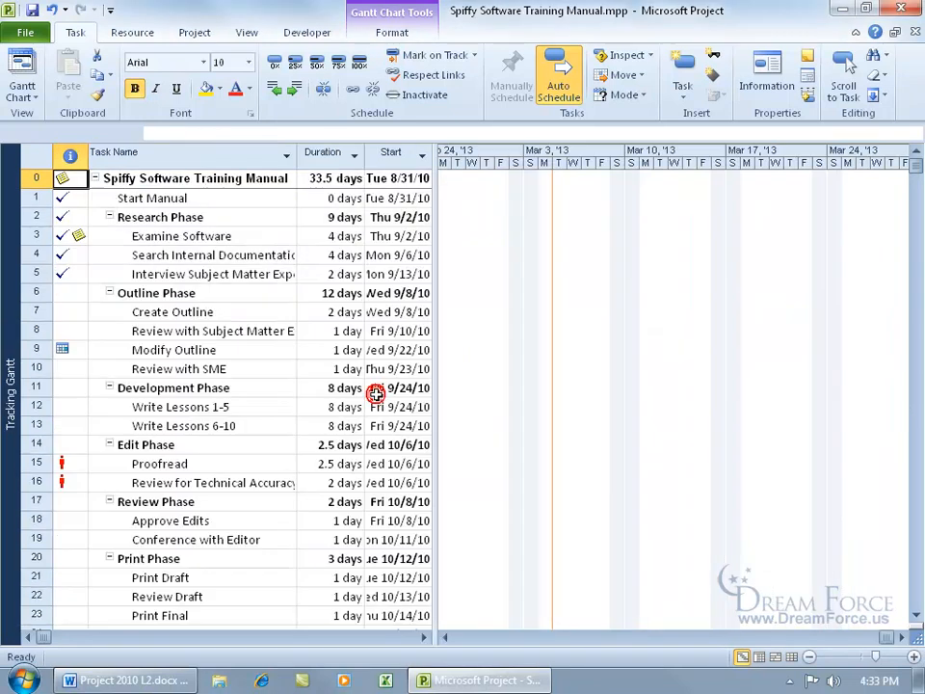
pyautogui.moveTo(617, 266)
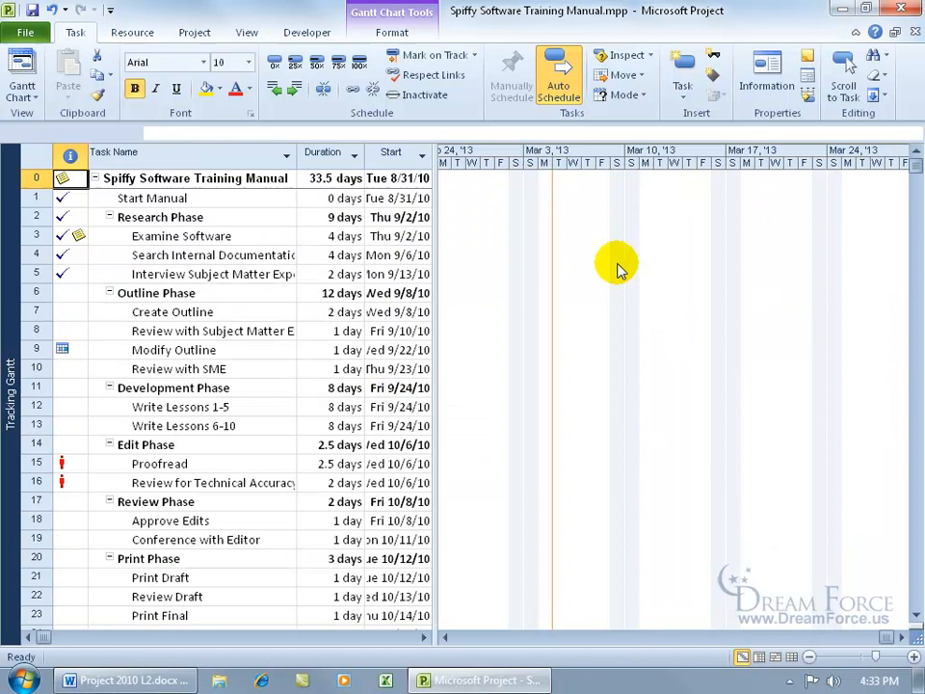
# Zoom the Tracking Gantt timescale to Entire project so all task bars fit the chart
pyautogui.rightClick(617, 266)
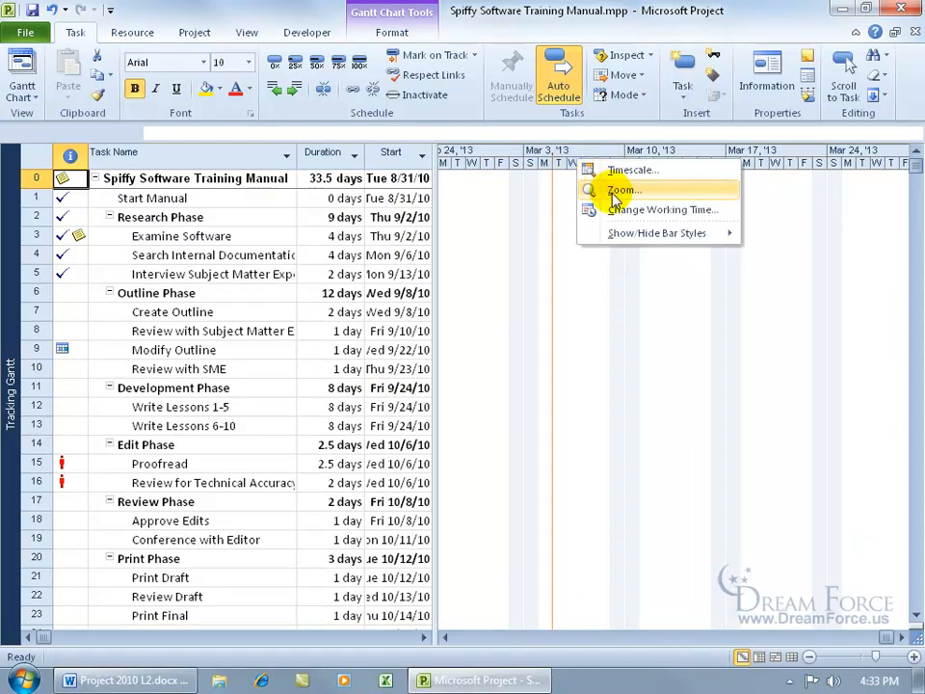
pyautogui.click(625, 189)
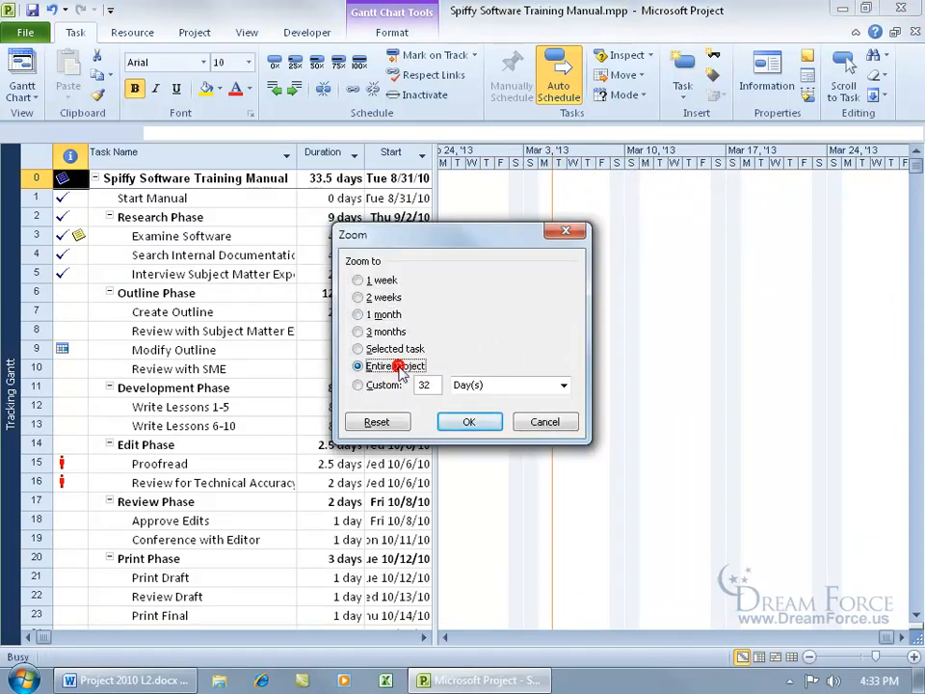
pyautogui.click(470, 420)
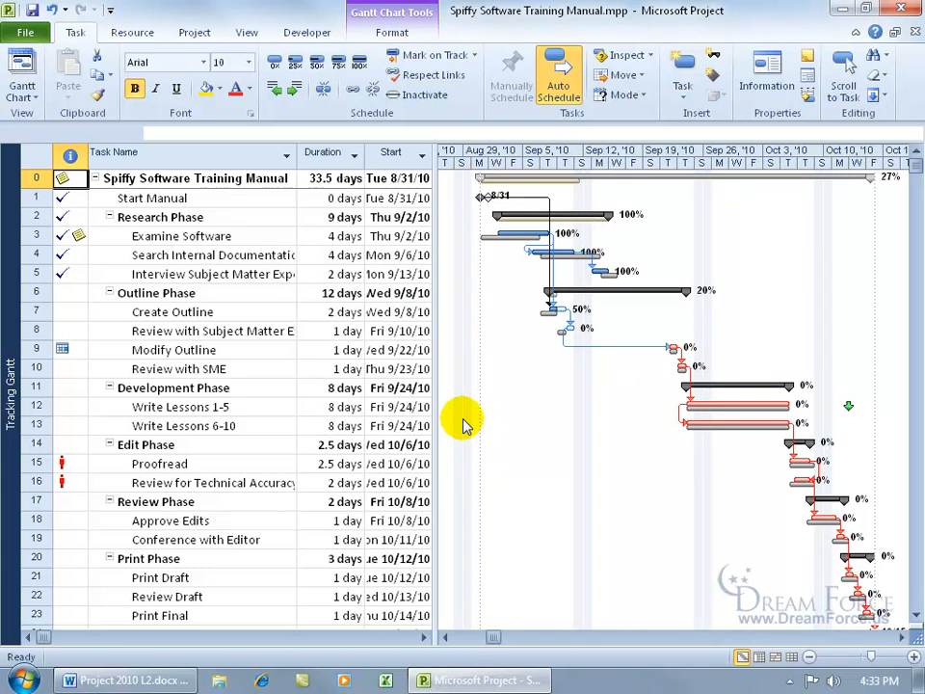
pyautogui.moveTo(513, 312)
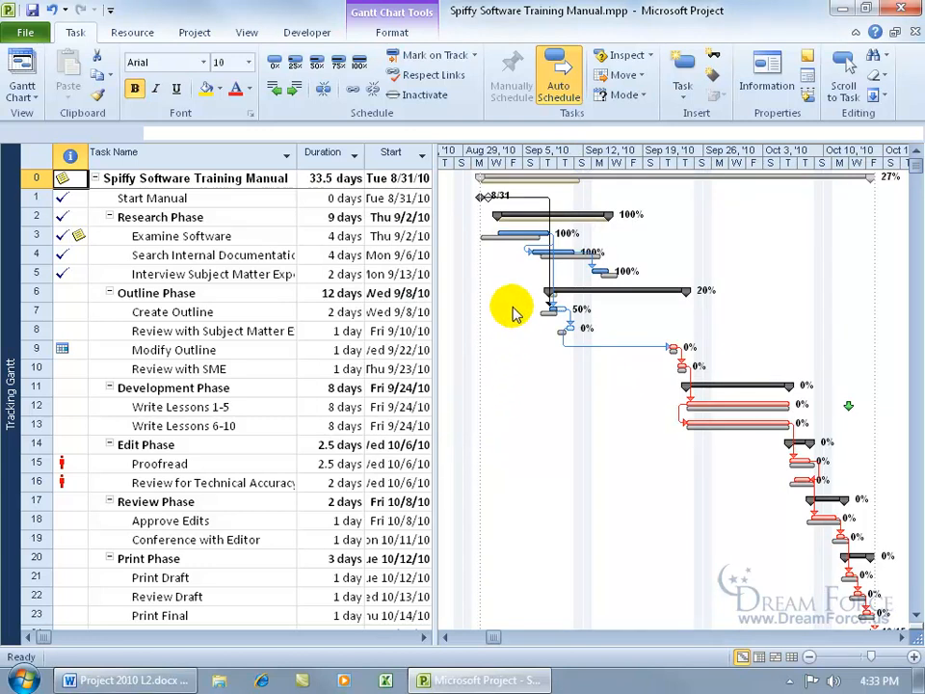
pyautogui.moveTo(574, 393)
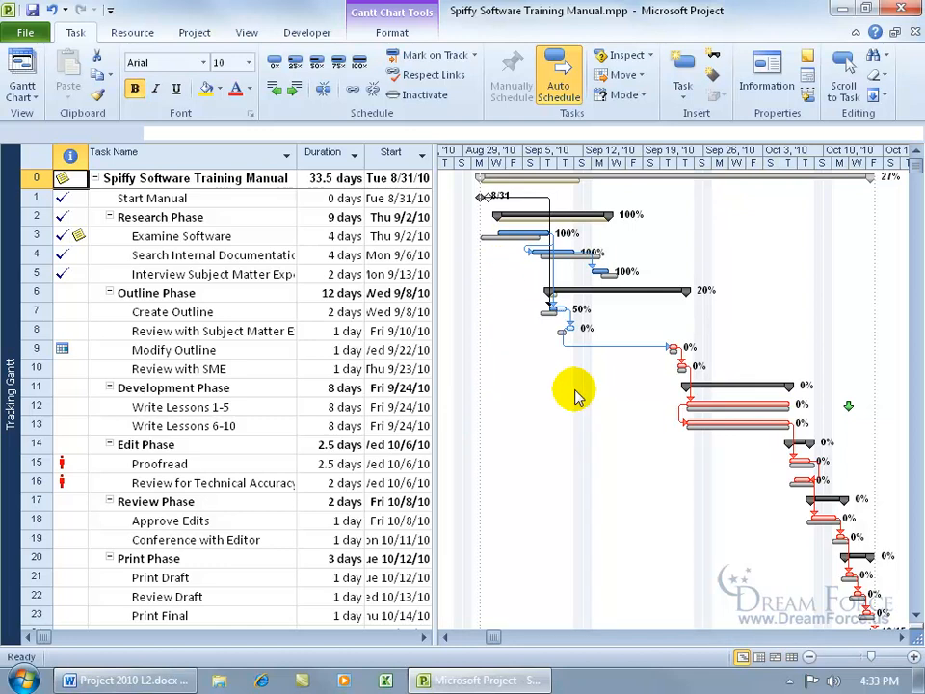
pyautogui.moveTo(586, 399)
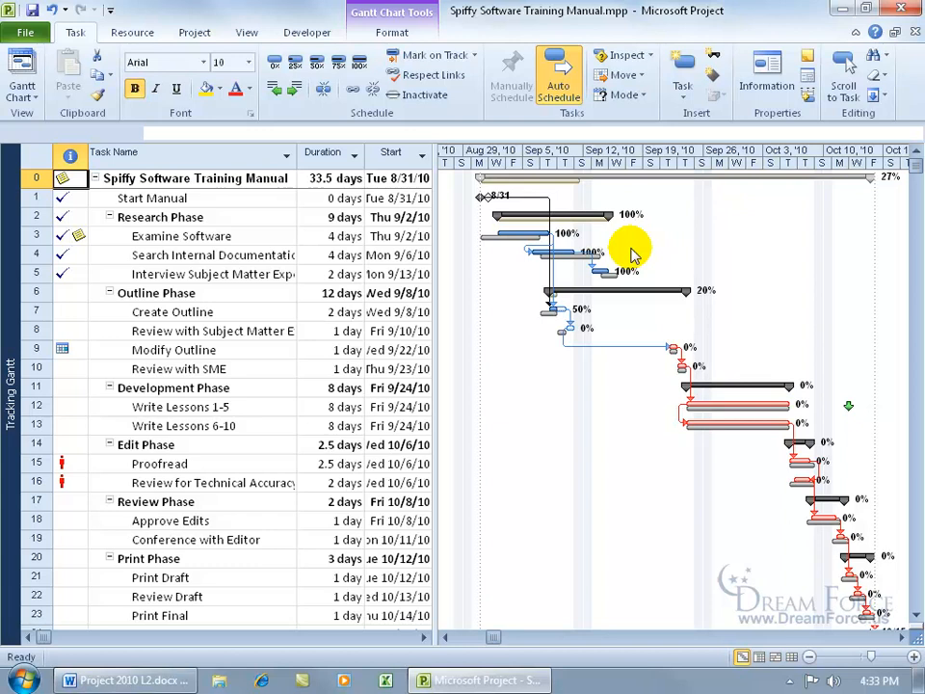
pyautogui.moveTo(624, 254)
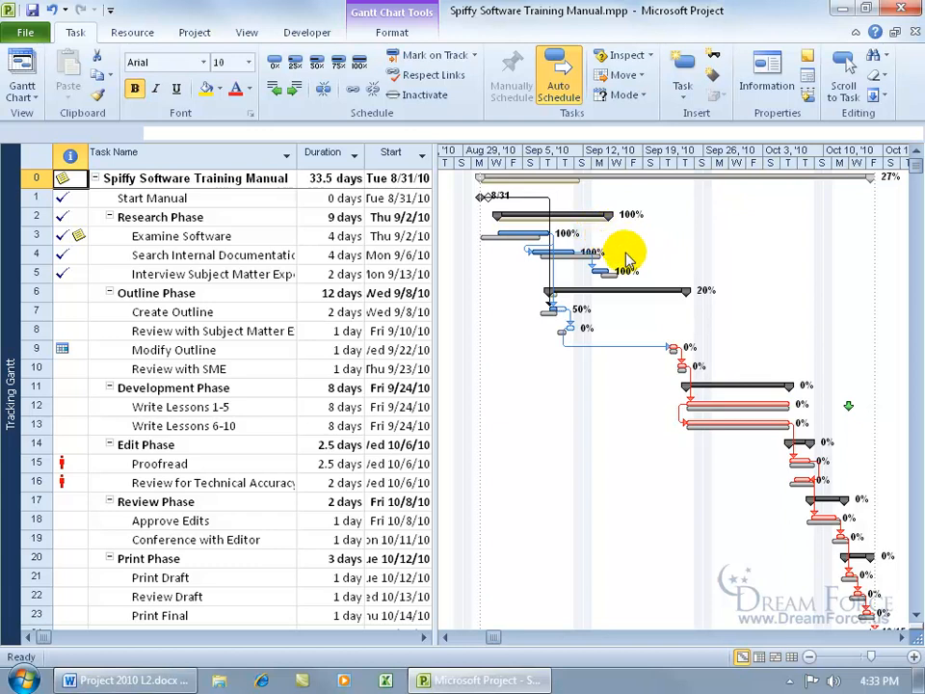
pyautogui.moveTo(720, 346)
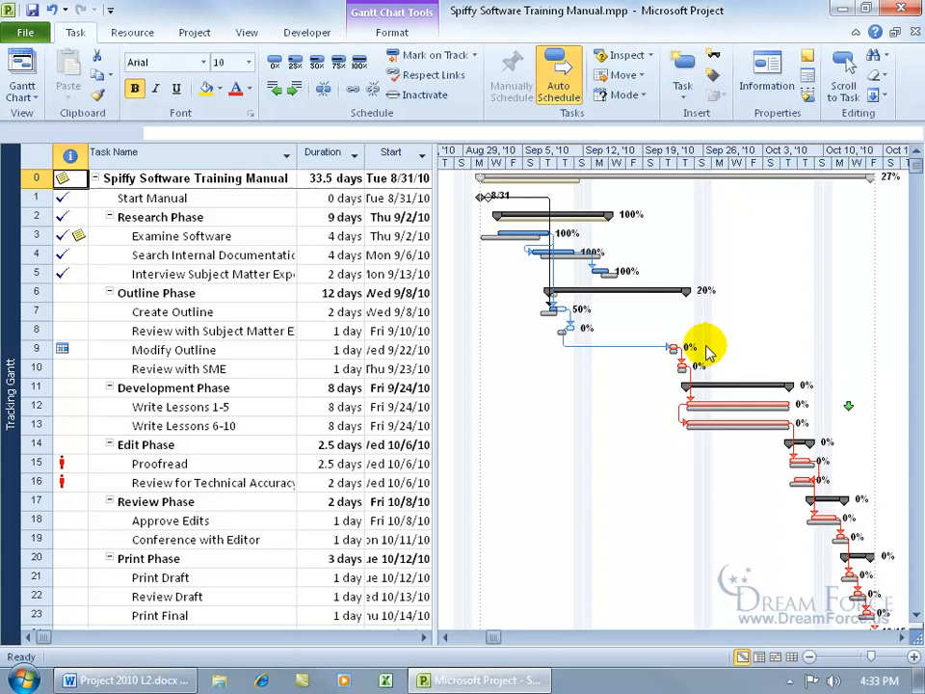
pyautogui.moveTo(717, 370)
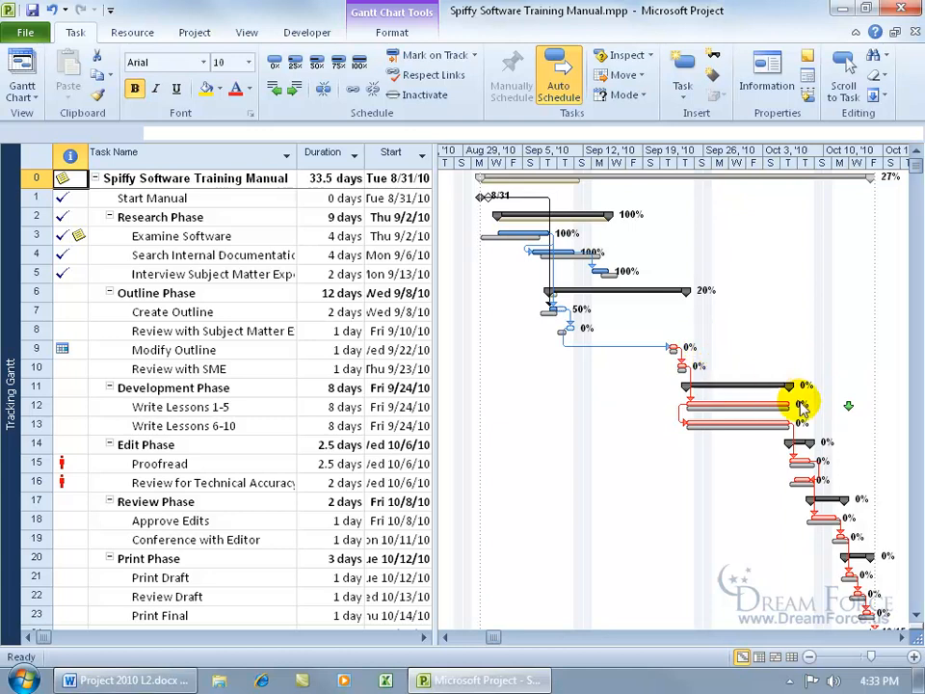
pyautogui.moveTo(882, 503)
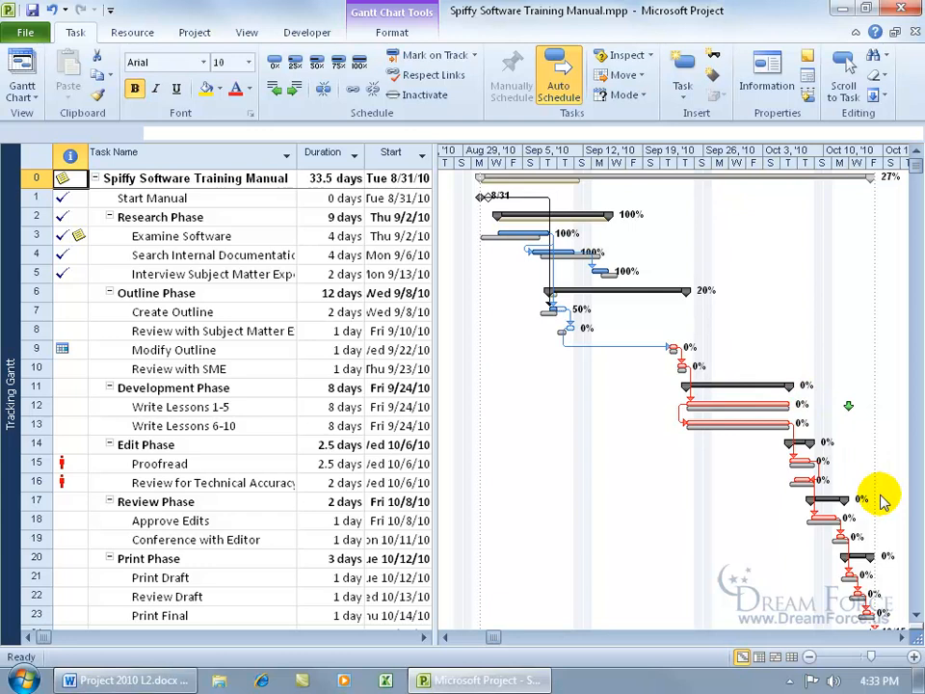
pyautogui.moveTo(526, 331)
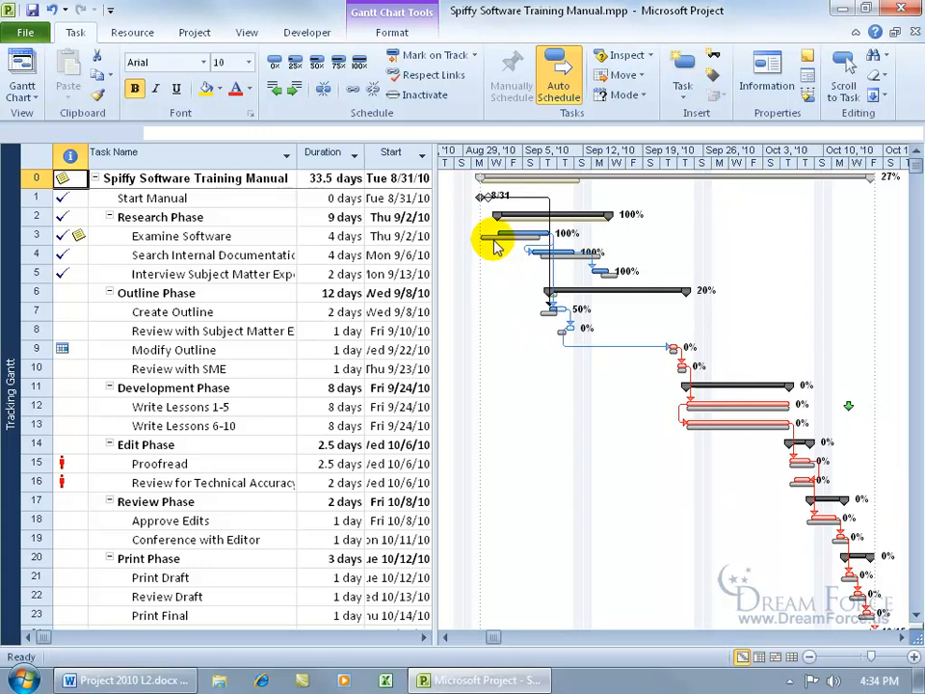
pyautogui.moveTo(491, 256)
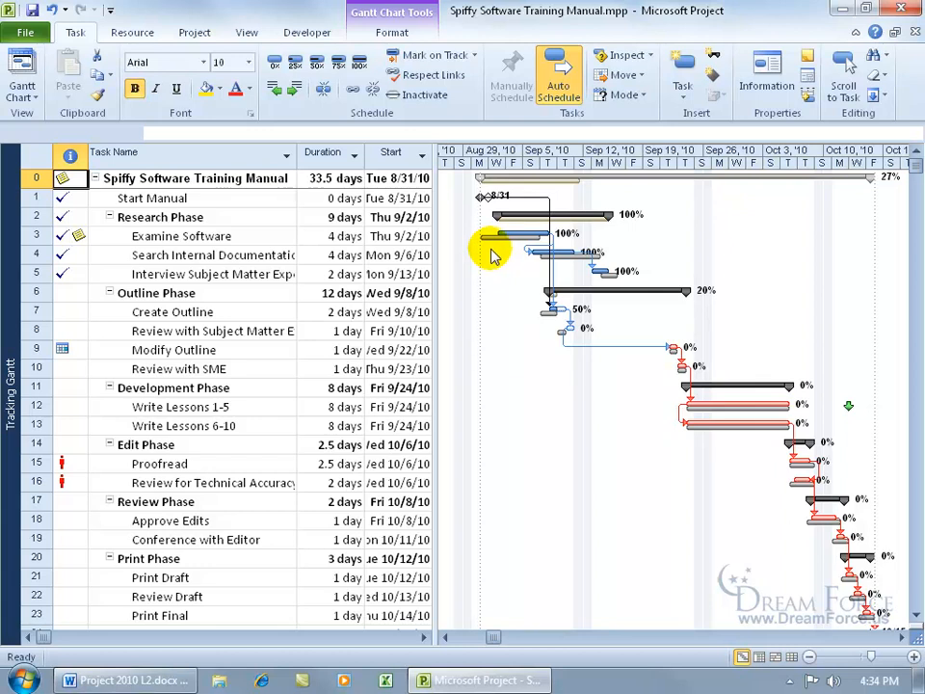
pyautogui.moveTo(482, 247)
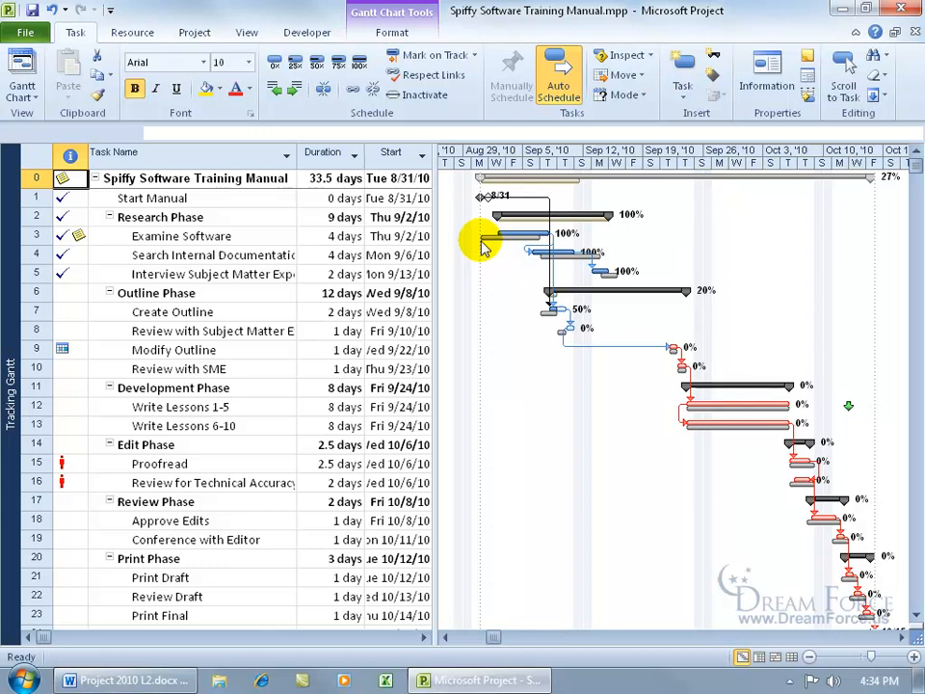
pyautogui.moveTo(501, 248)
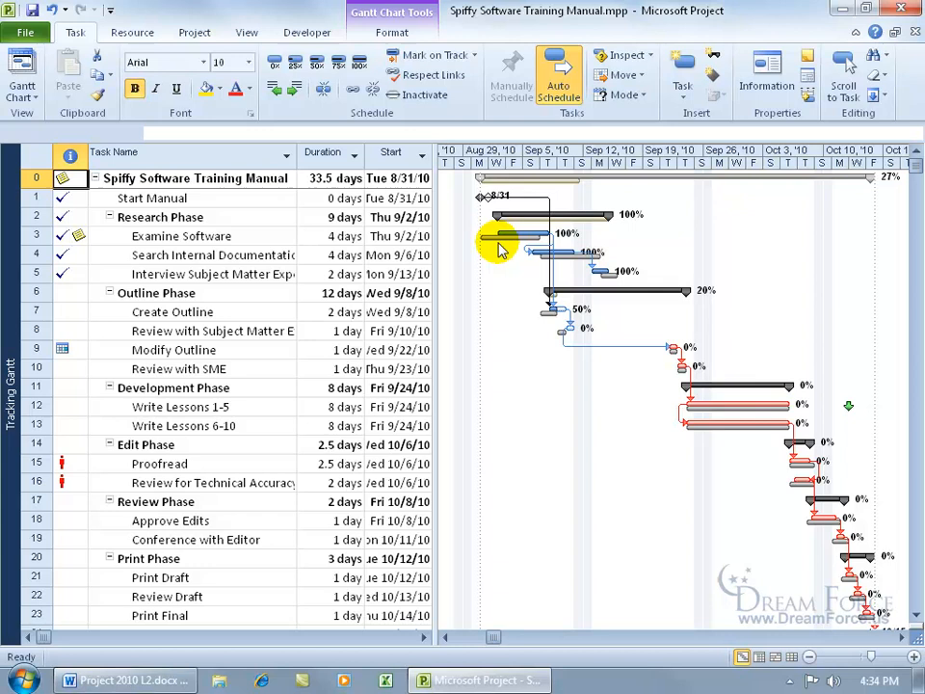
pyautogui.moveTo(501, 239)
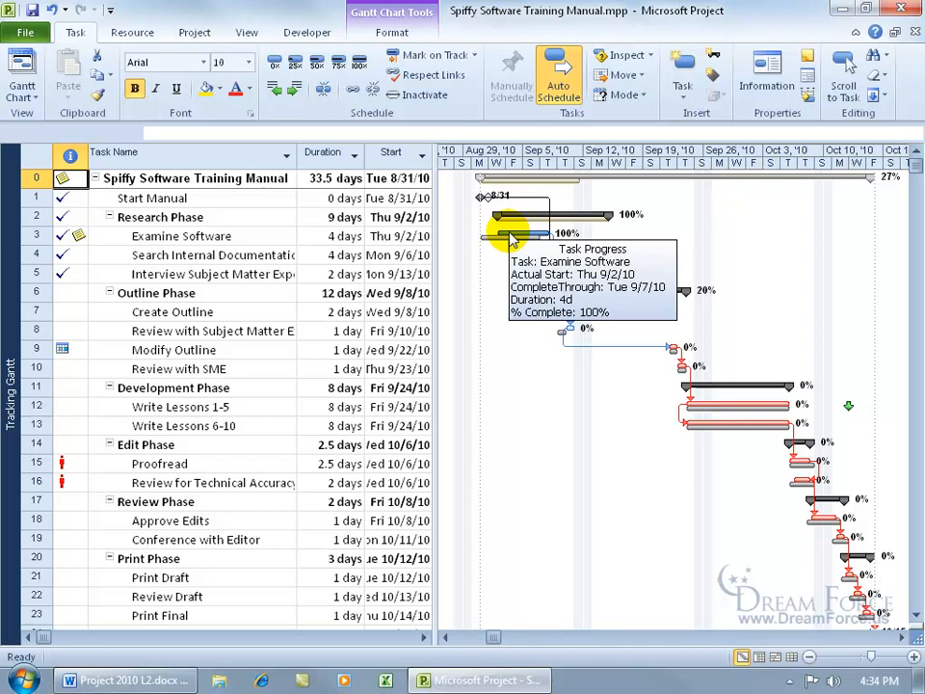
pyautogui.moveTo(508, 242)
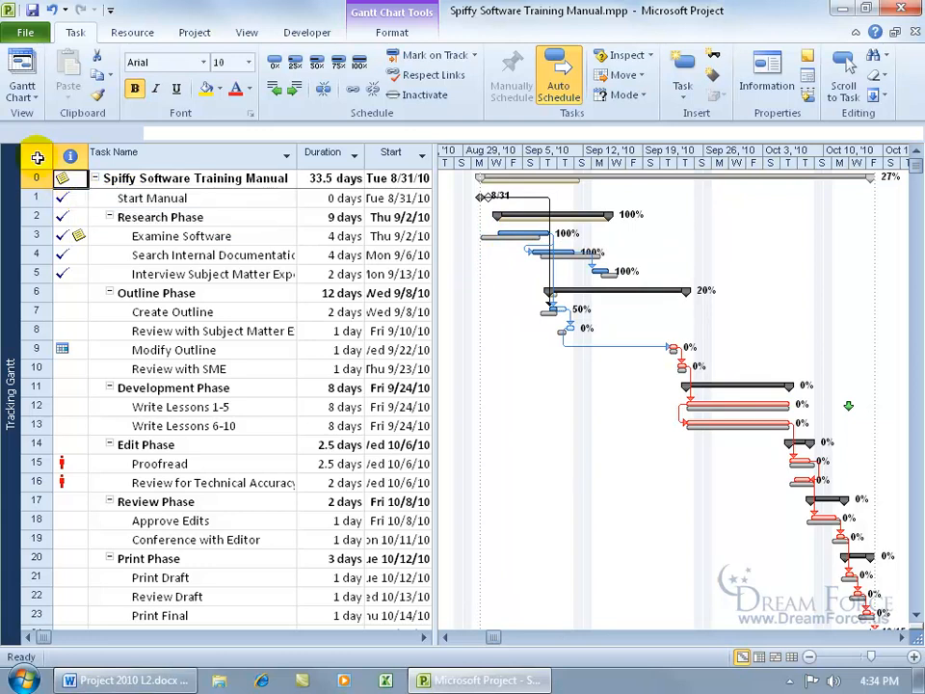
# Apply the Variance table beside the tracking bars, listing start, finish and baseline start dates
pyautogui.rightClick(46, 156)
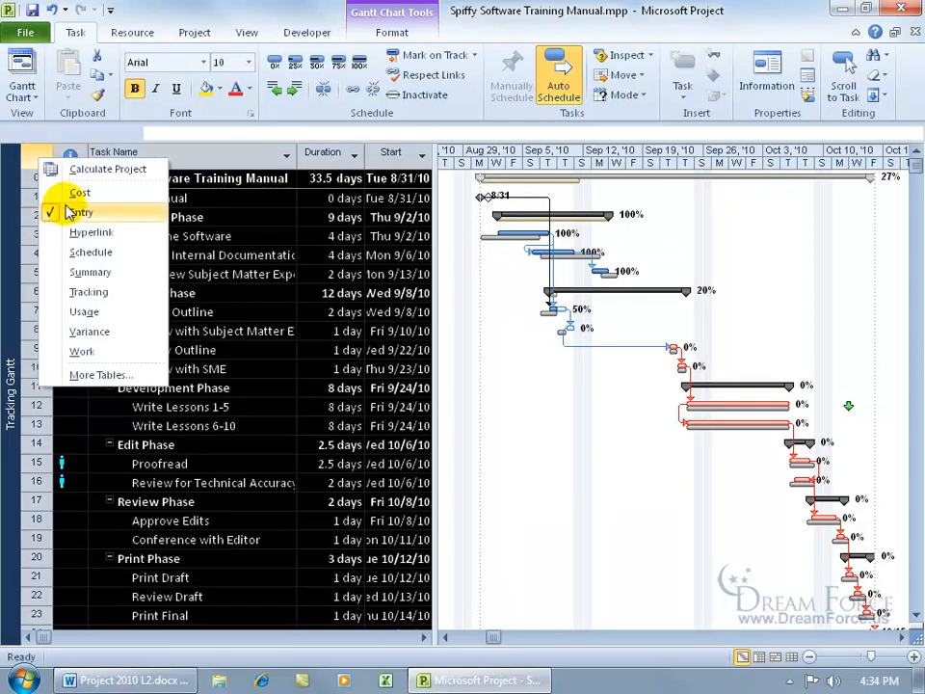
pyautogui.click(79, 212)
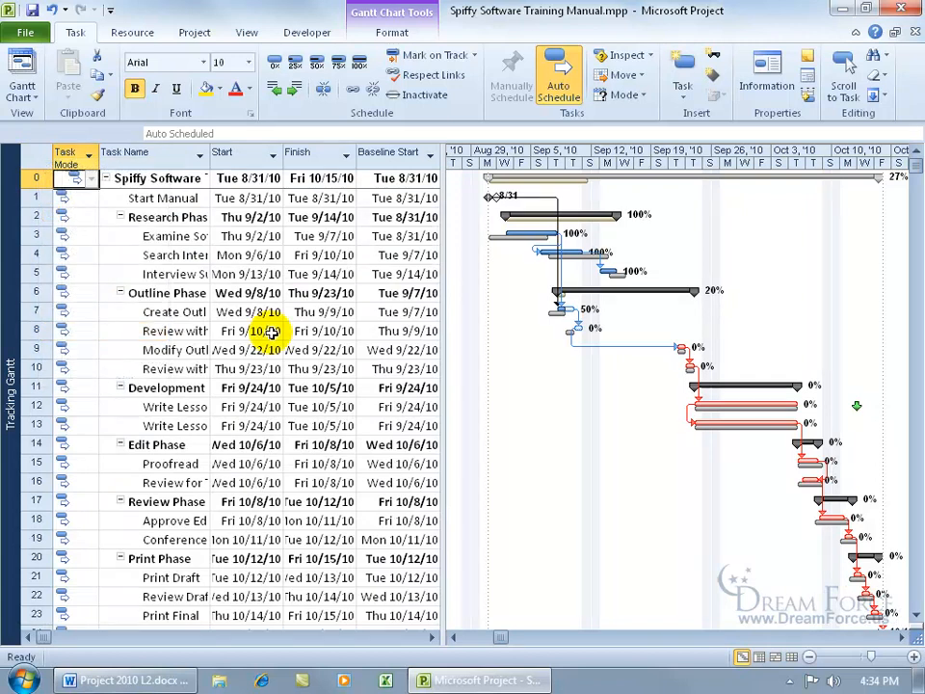
pyautogui.moveTo(528, 274)
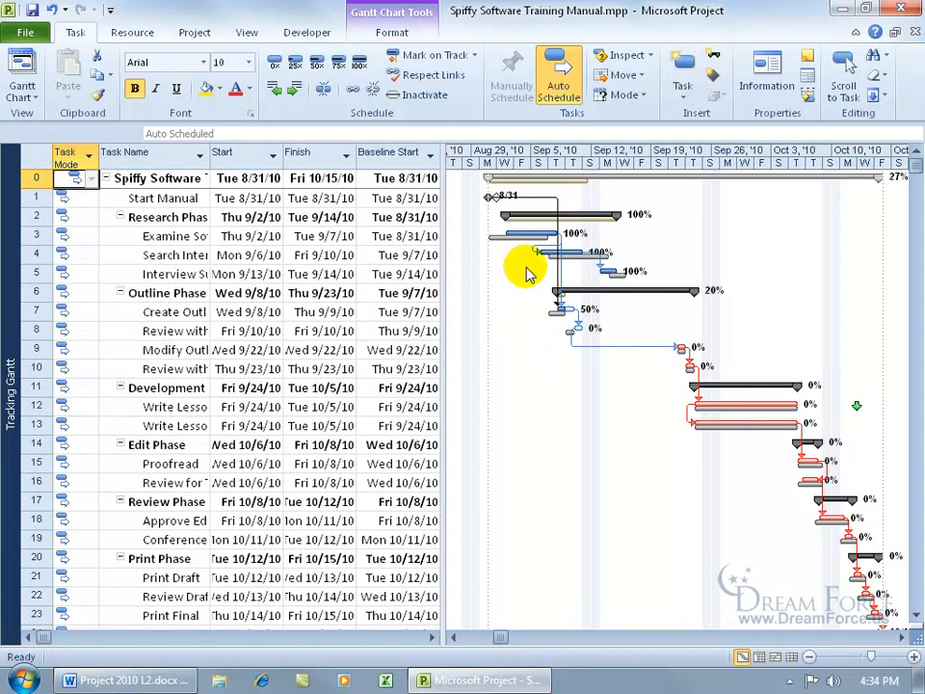
pyautogui.moveTo(547, 231)
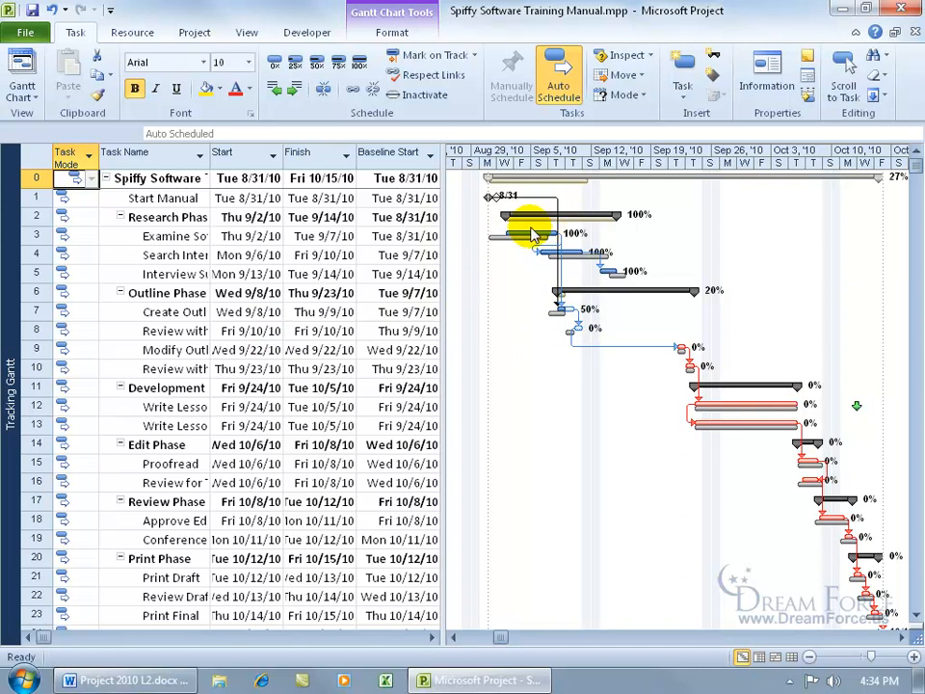
pyautogui.moveTo(524, 264)
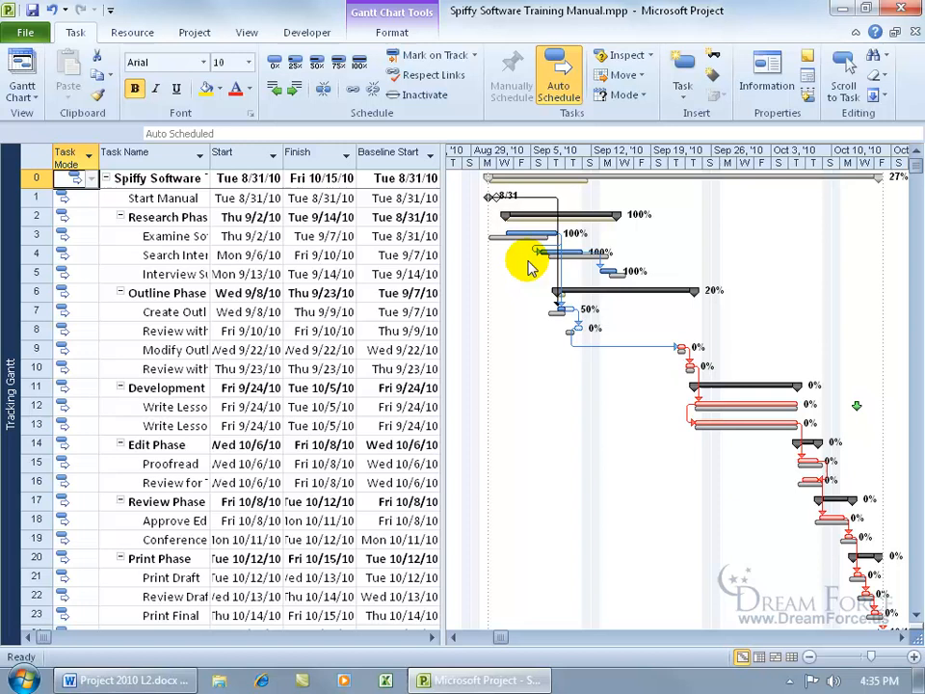
pyautogui.moveTo(547, 268)
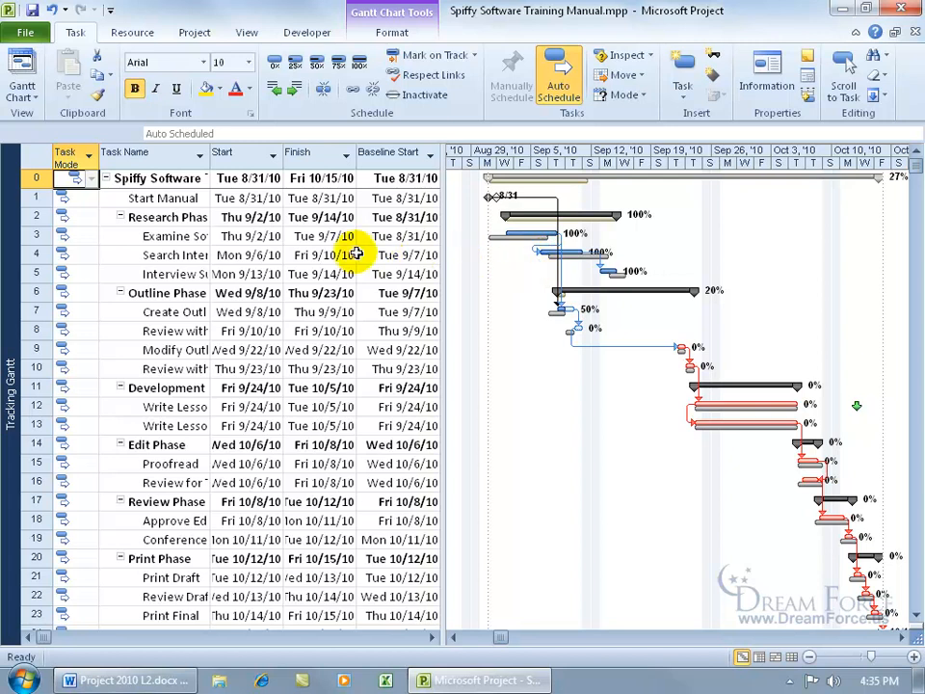
pyautogui.moveTo(366, 254)
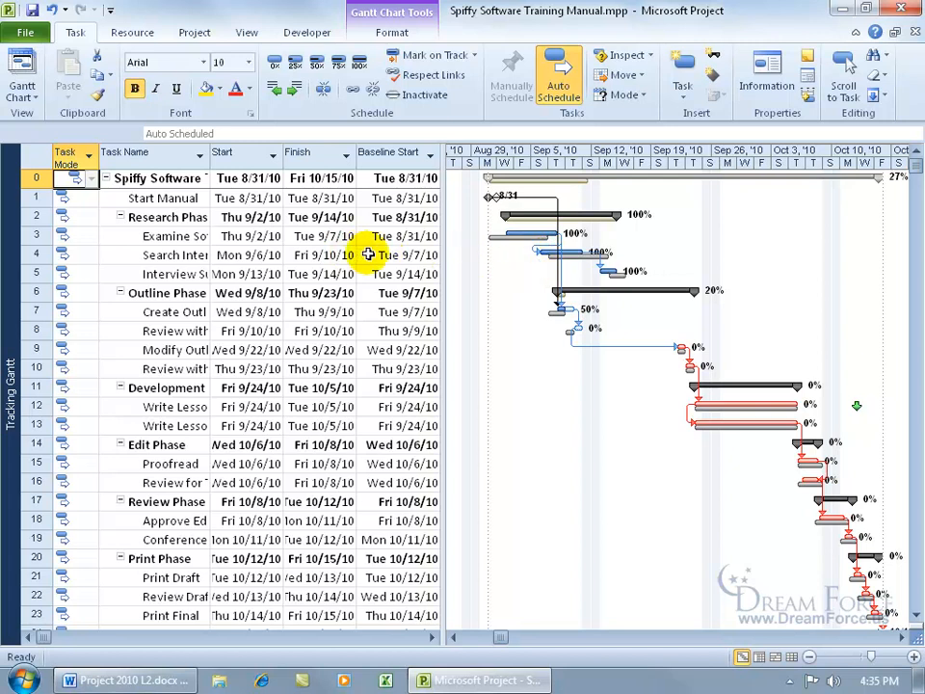